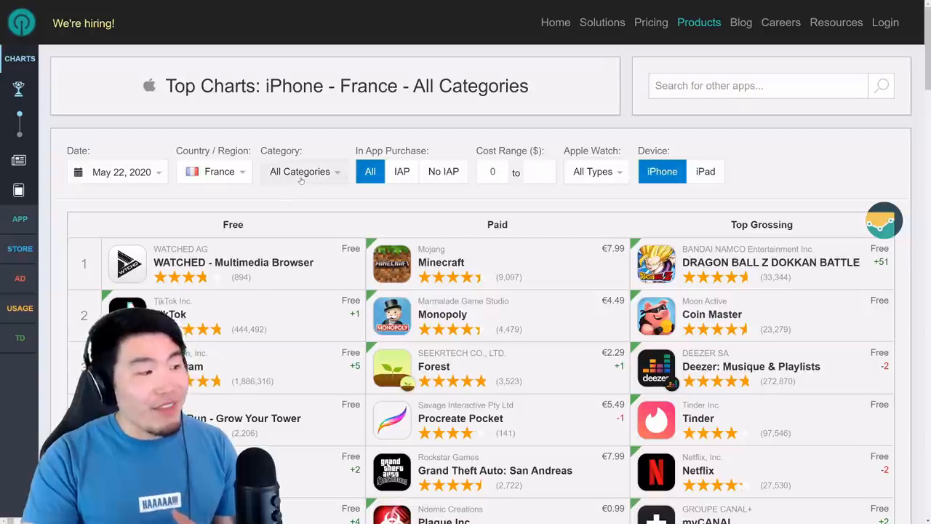
Filter the France iPhone top charts to the Games – Puzzle category
click(303, 172)
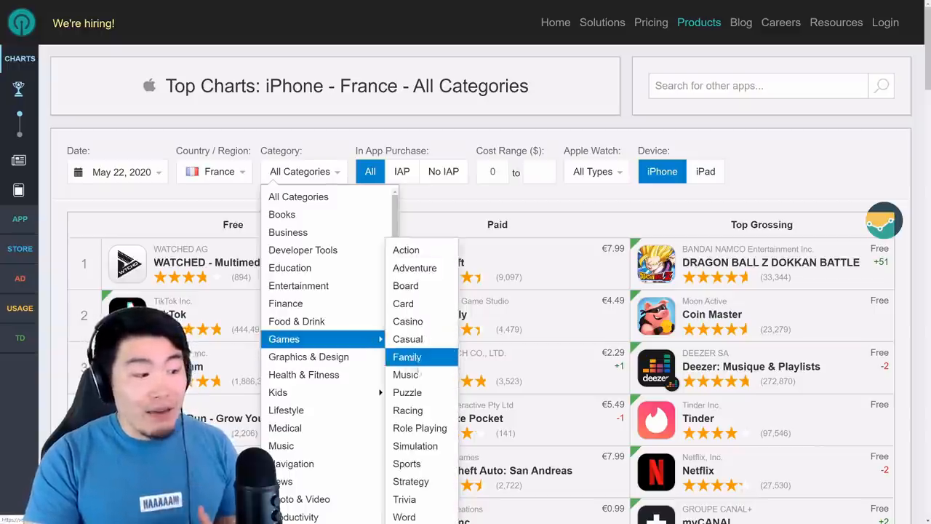
click(407, 392)
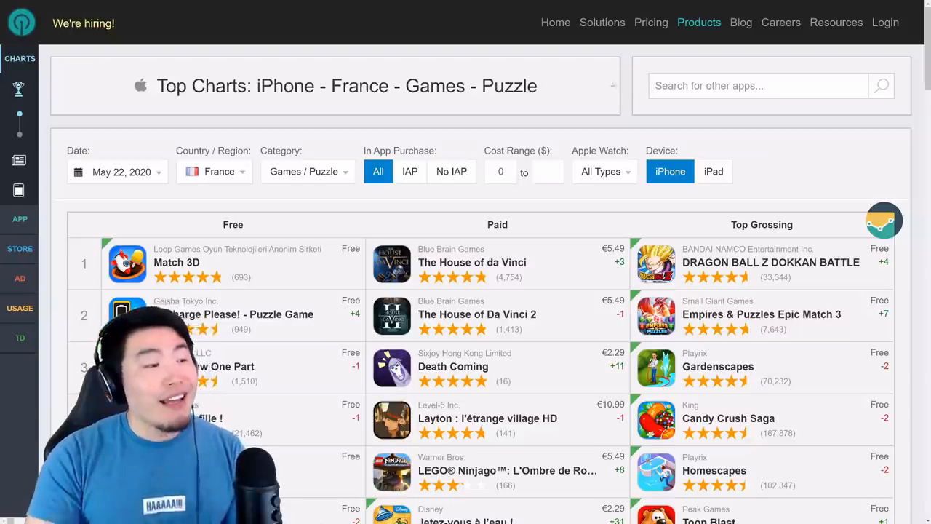
Reset the category filter to All Categories for the France charts
click(308, 172)
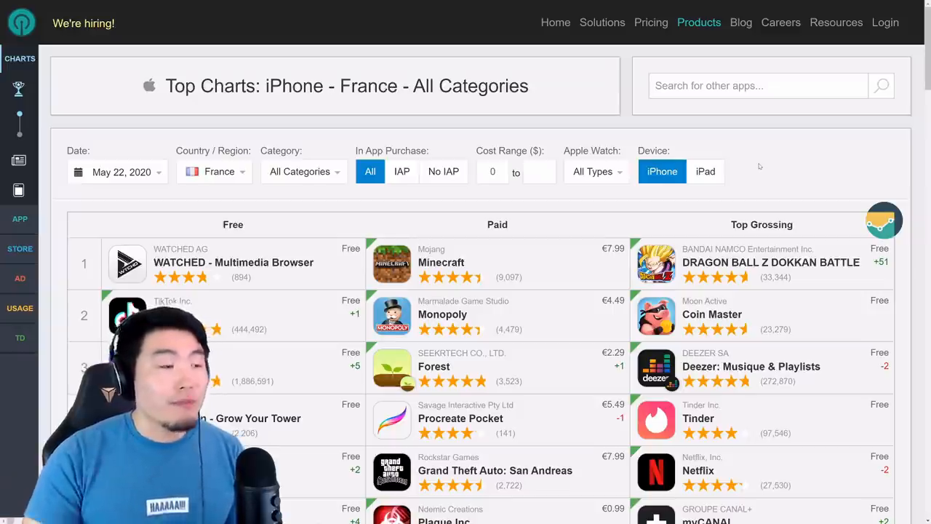
Show the category list with the Games subcategories expanded
click(303, 172)
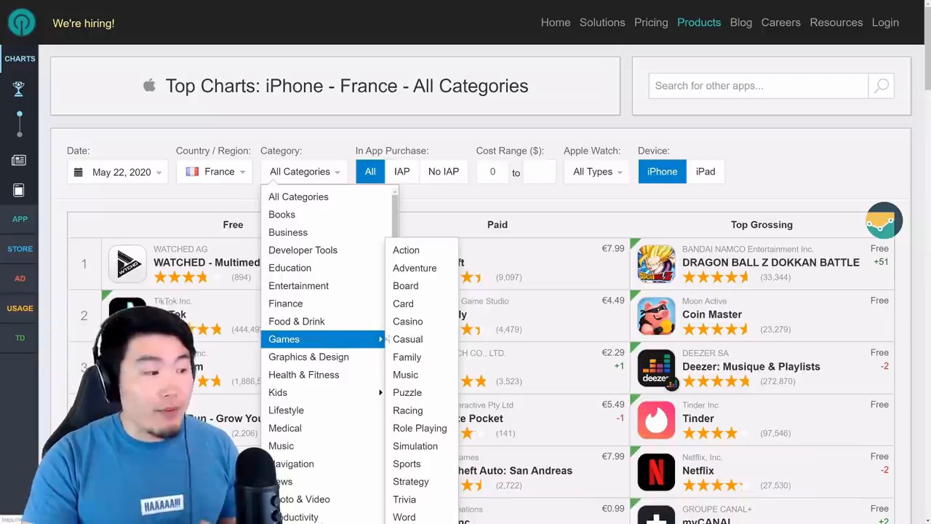
mouse_move(408, 392)
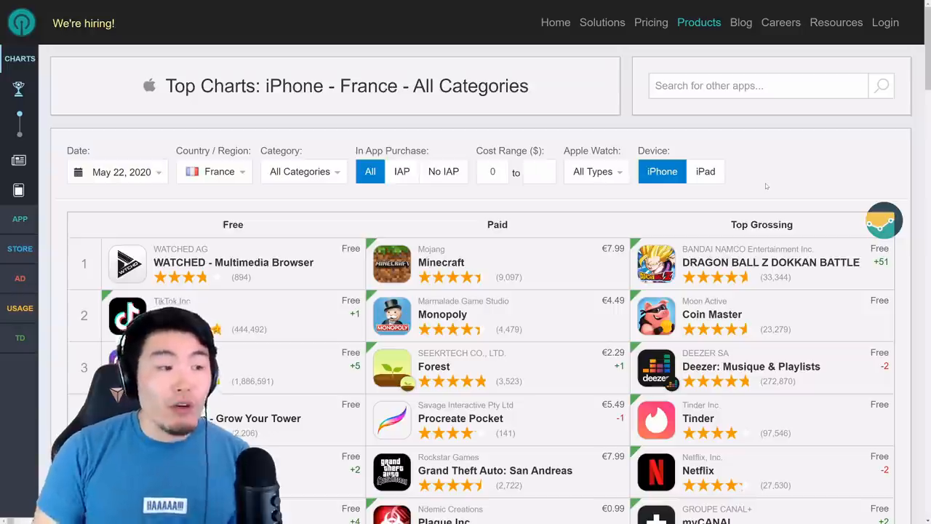
mouse_move(774, 165)
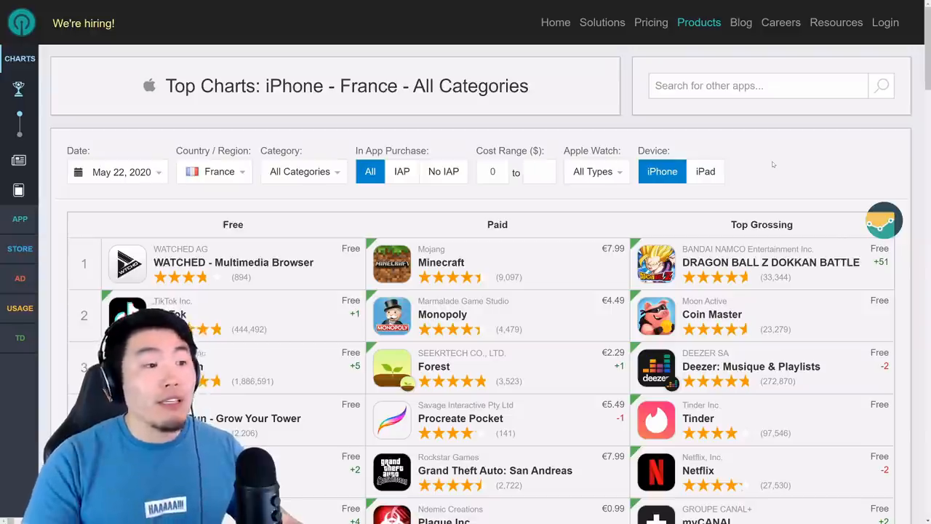
Bring up the Country / Region chooser for the charts
click(213, 171)
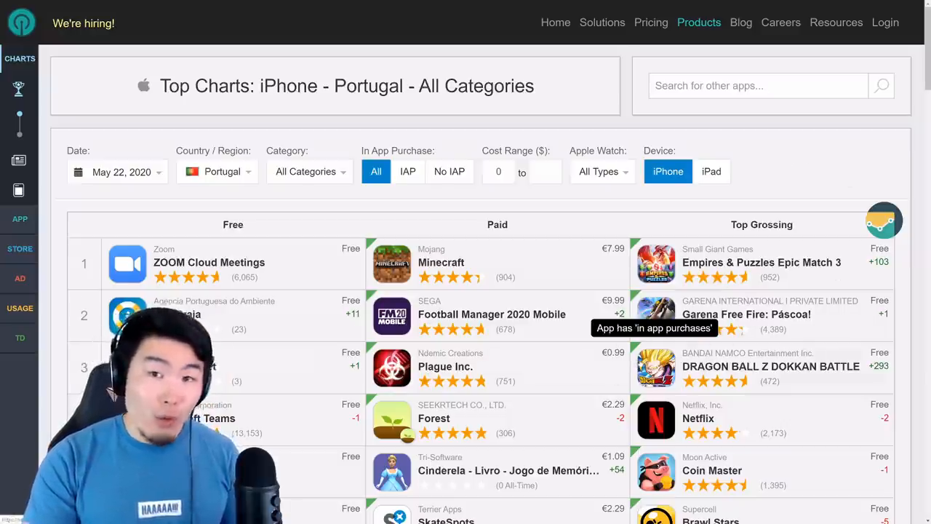
mouse_move(786, 152)
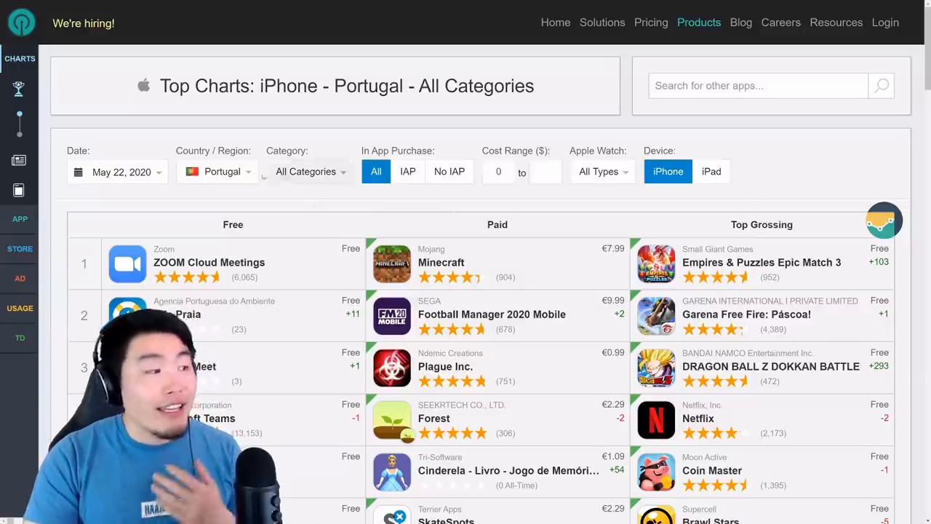
Bring up the date calendar for the Portugal charts, currently May 22, 2020
click(122, 172)
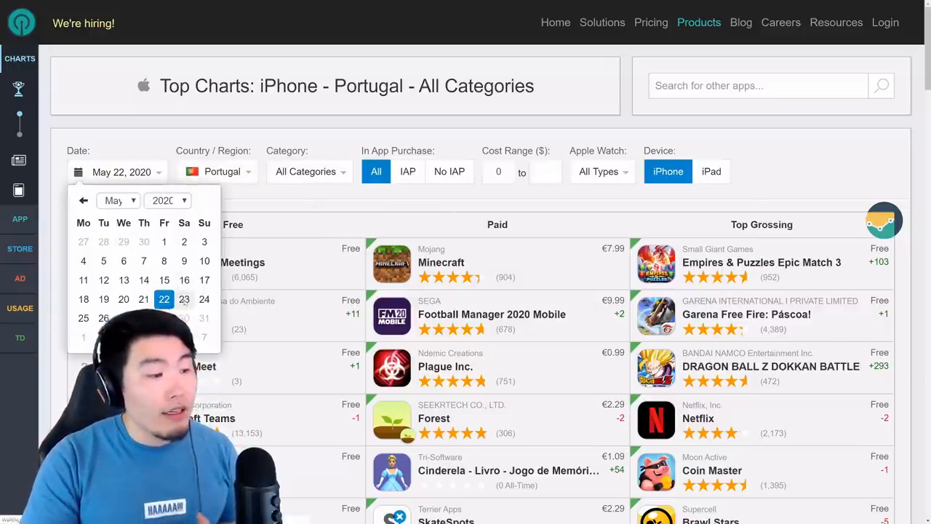
Switch the Portugal charts to May 23, 2020 and review the updated rankings
click(183, 299)
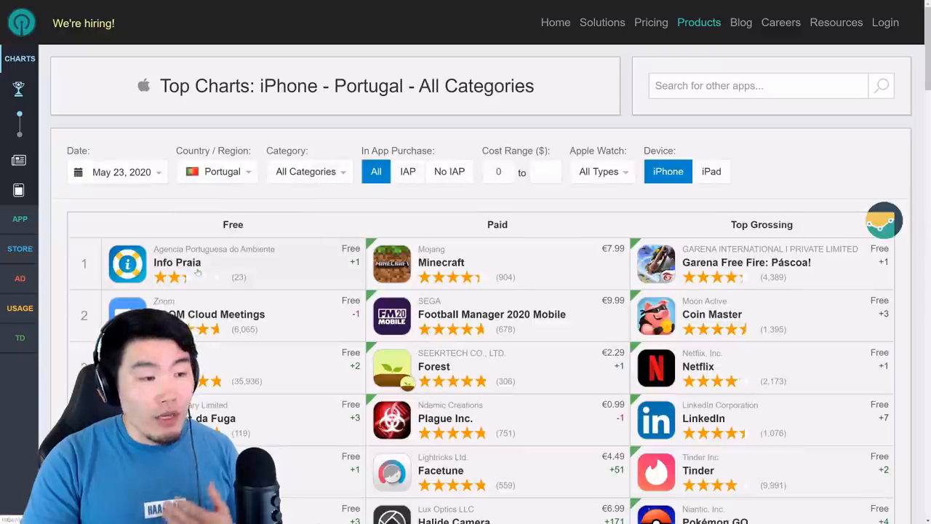
scroll(down, 3)
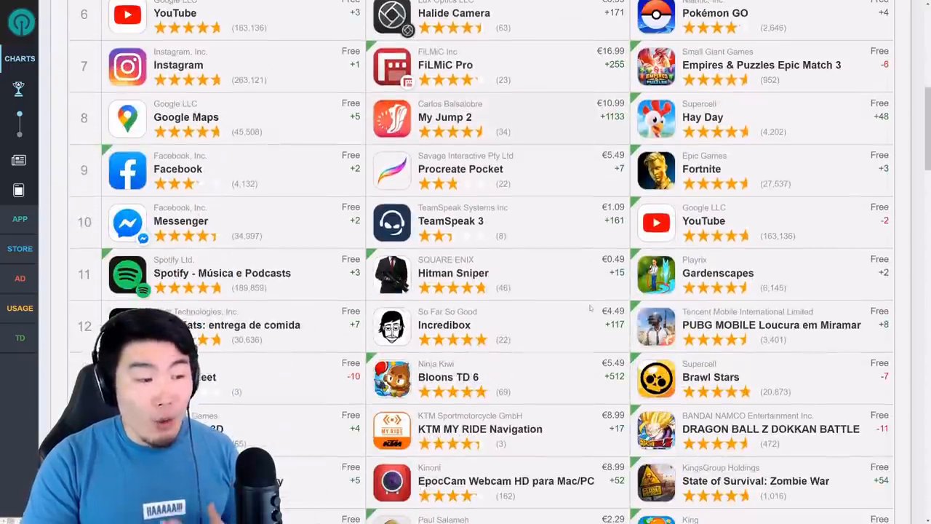
scroll(up, 3)
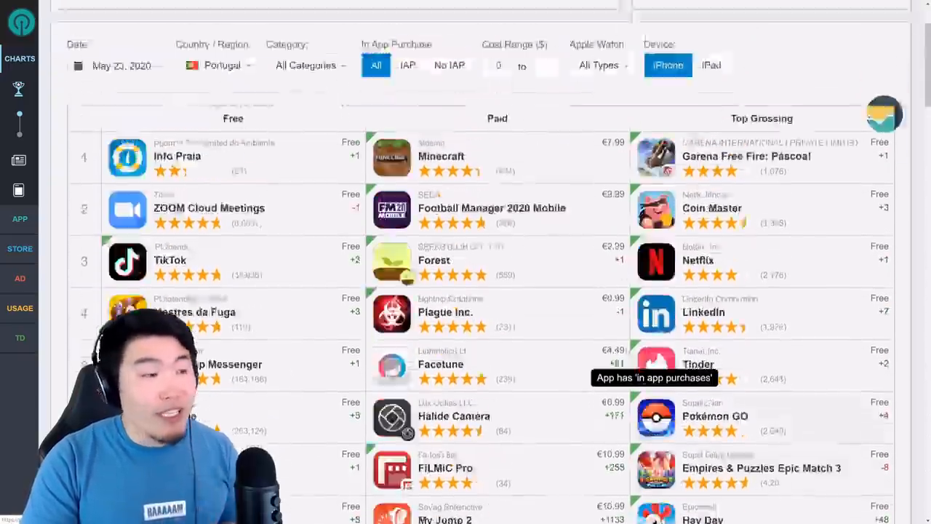
scroll(up, 3)
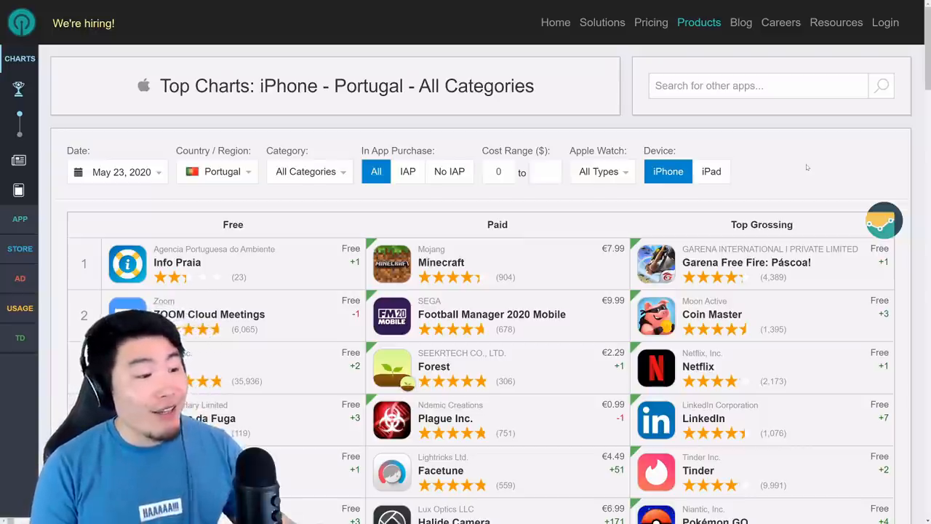
Return to France's All Categories iPhone charts for May 22, 2020
click(216, 172)
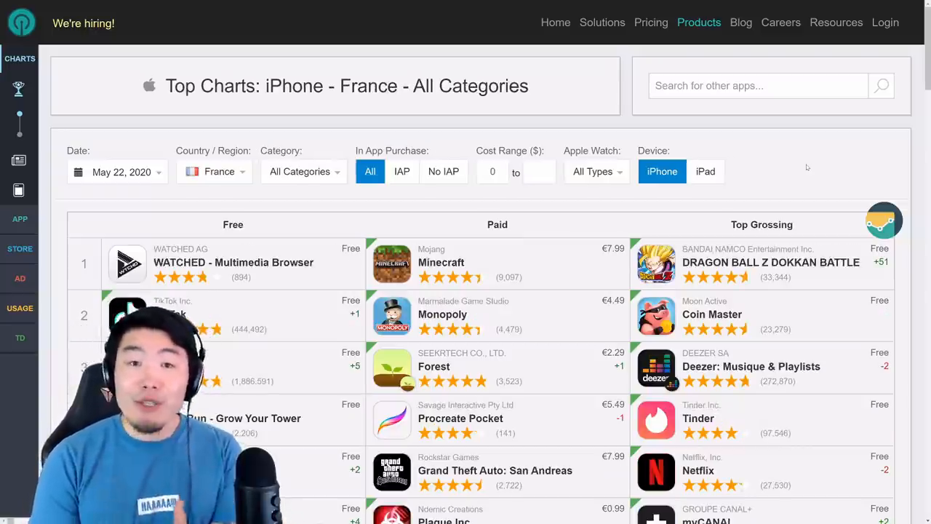